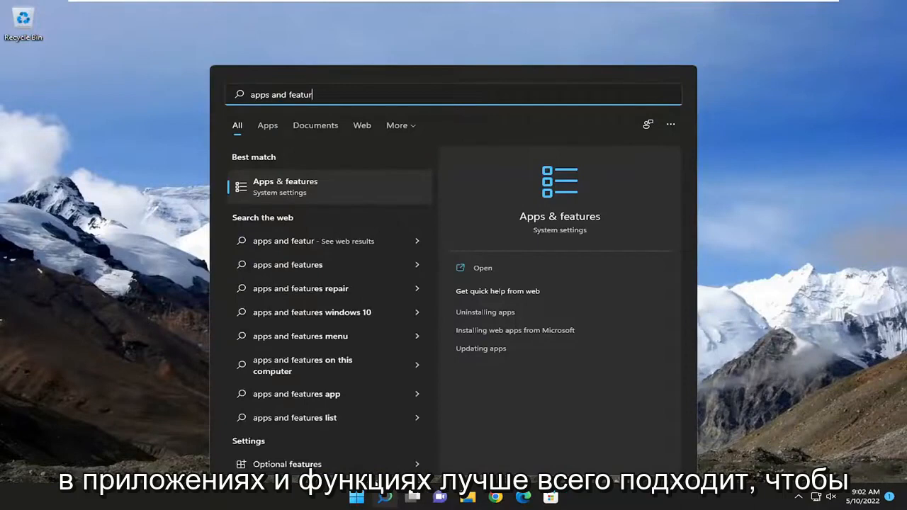
Step: Search Windows for 'apps and features' and open the Apps & features page
{"action": "type", "text": "es"}
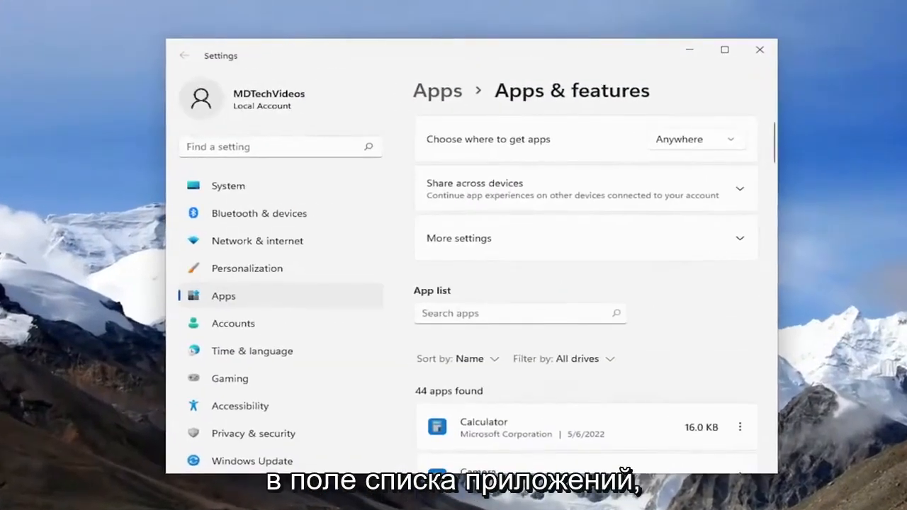
Step: Filter the app list for 'photos' and open Microsoft Photos advanced options
{"action": "type", "text": "photos"}
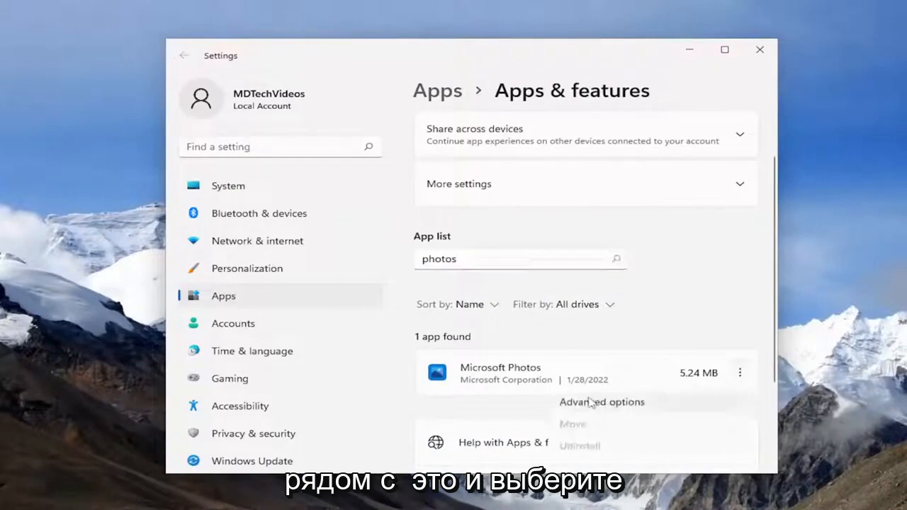
{"action": "left_click", "coordinate": [602, 402]}
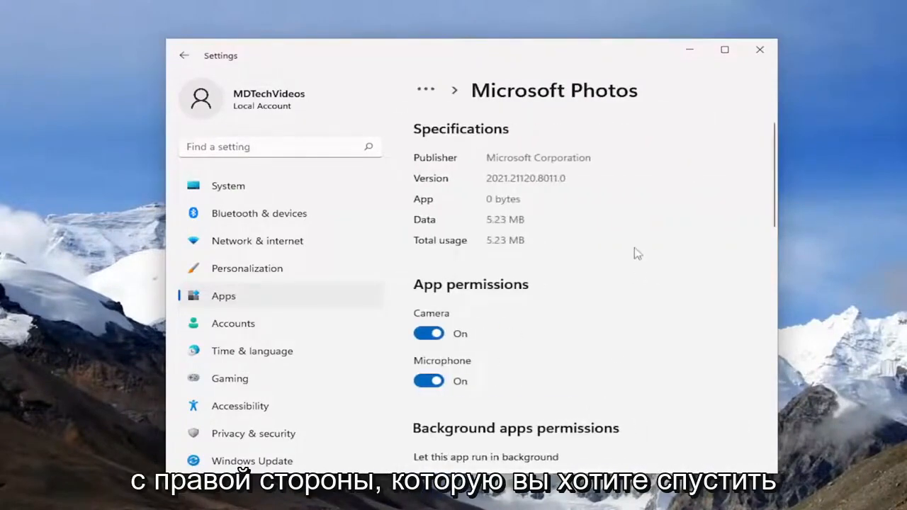
Step: Run Repair on Microsoft Photos until the checkmark confirms completion
{"action": "scroll", "scroll_direction": "down", "scroll_amount": 3}
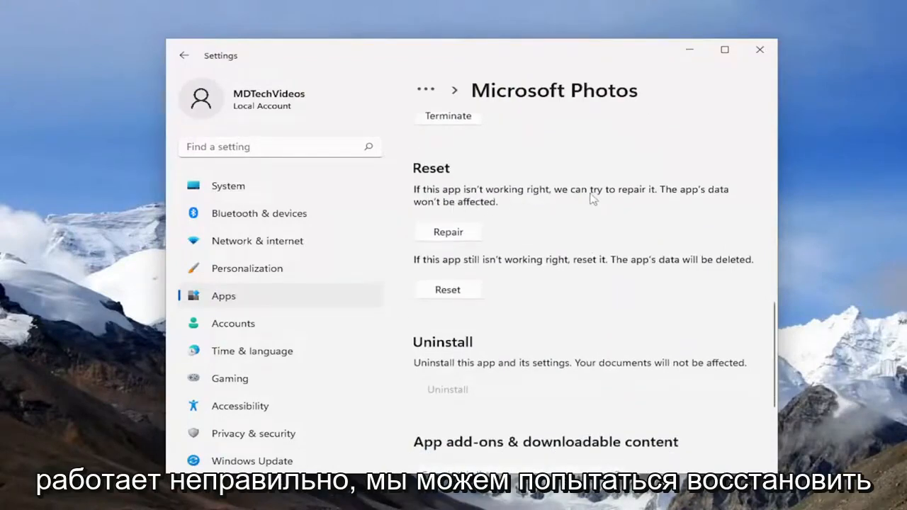
{"action": "mouse_move", "coordinate": [450, 208]}
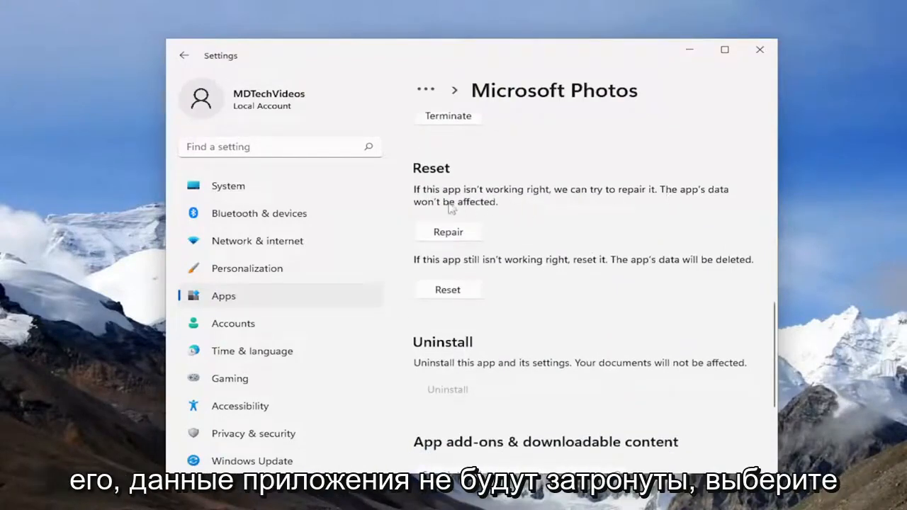
{"action": "left_click", "coordinate": [448, 231]}
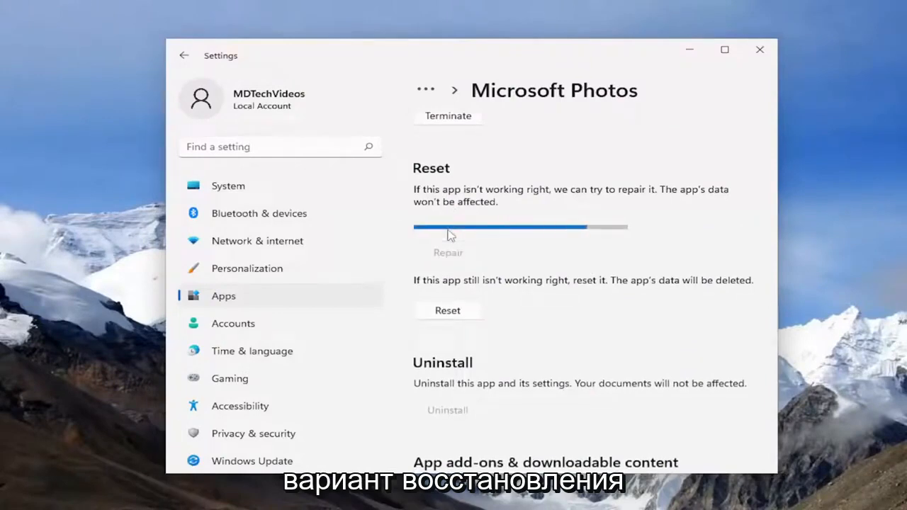
{"action": "left_click", "coordinate": [448, 252]}
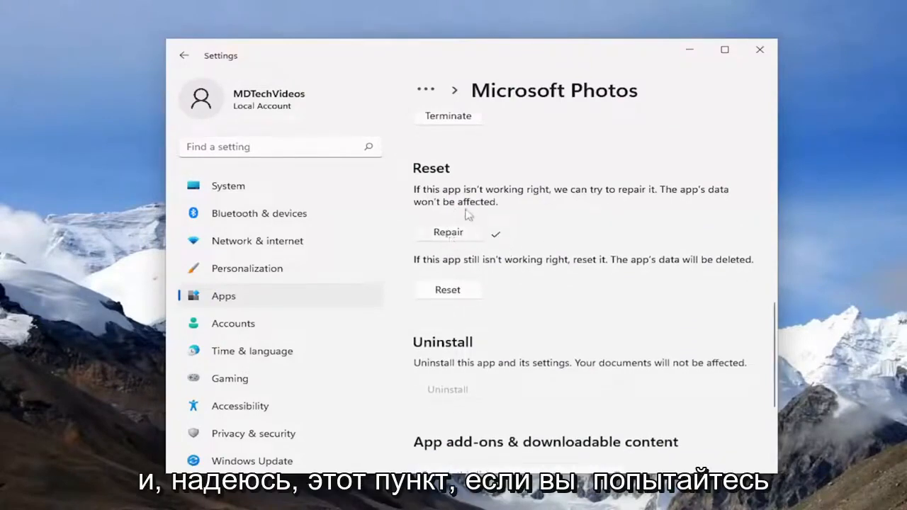
{"action": "mouse_move", "coordinate": [520, 228]}
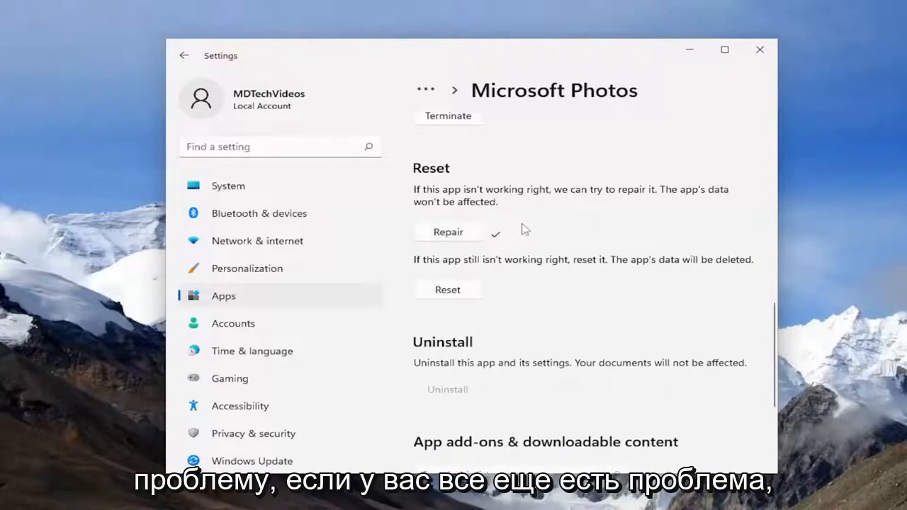
{"action": "mouse_move", "coordinate": [440, 310]}
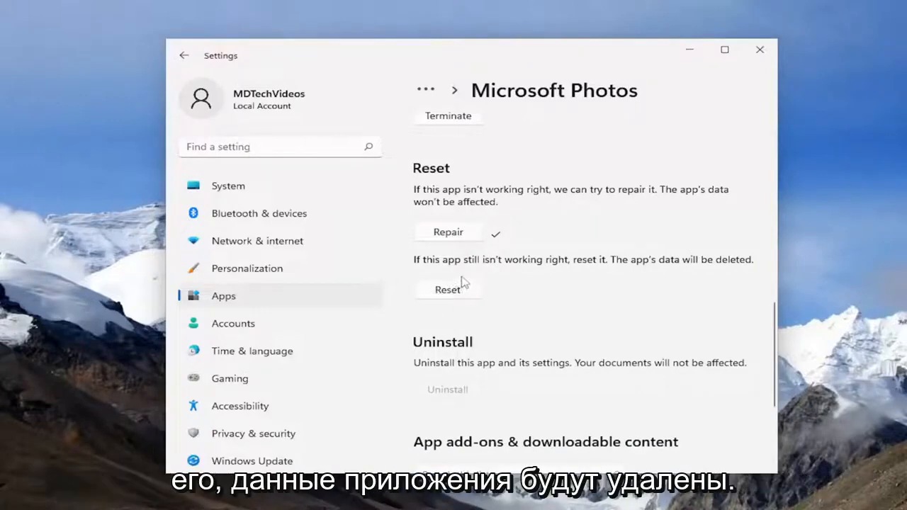
{"action": "mouse_move", "coordinate": [466, 304]}
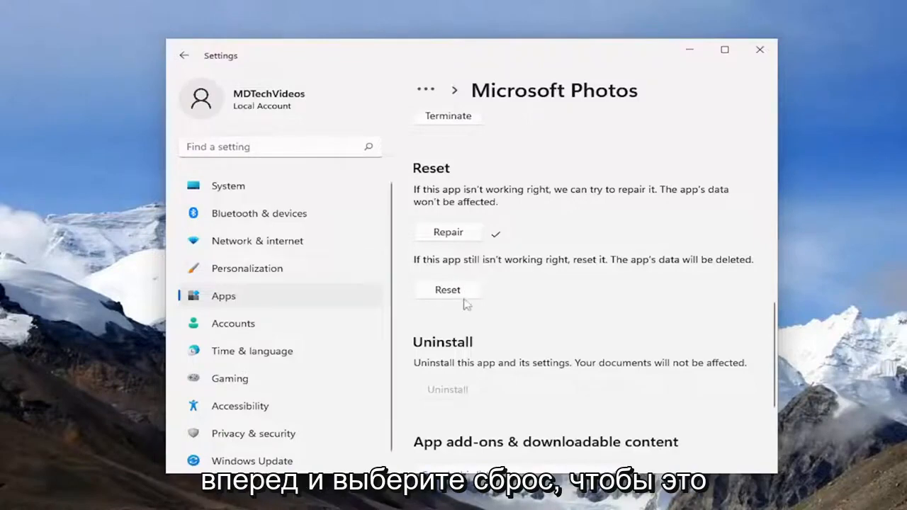
Step: Reset Microsoft Photos, confirming data deletion, then close Settings
{"action": "left_click", "coordinate": [447, 289]}
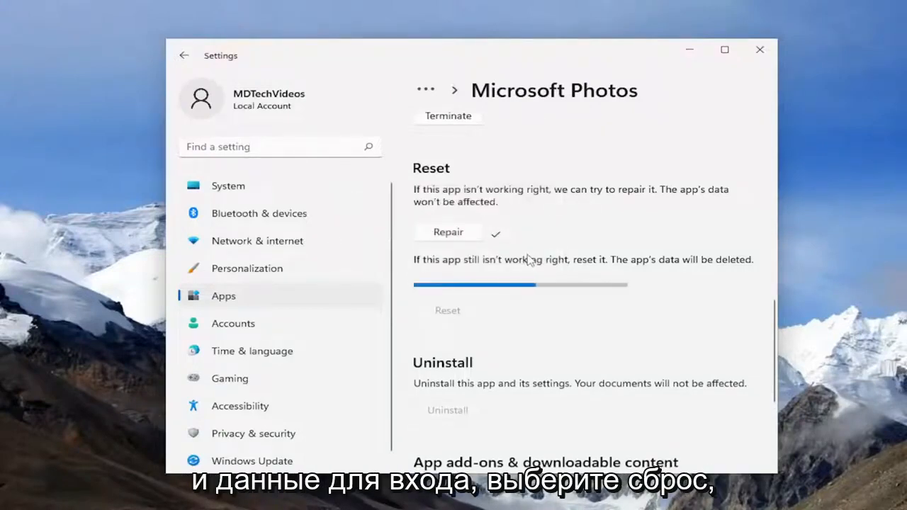
{"action": "left_click", "coordinate": [447, 311]}
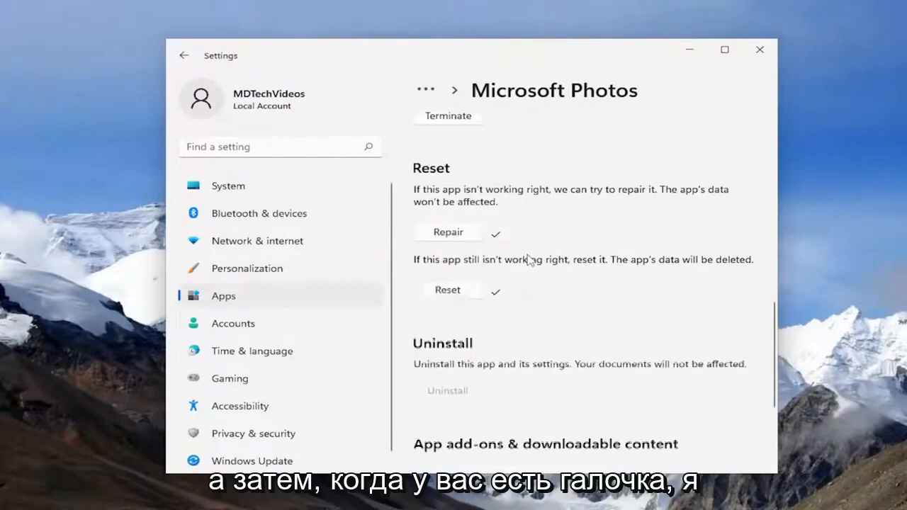
{"action": "left_click", "coordinate": [760, 50]}
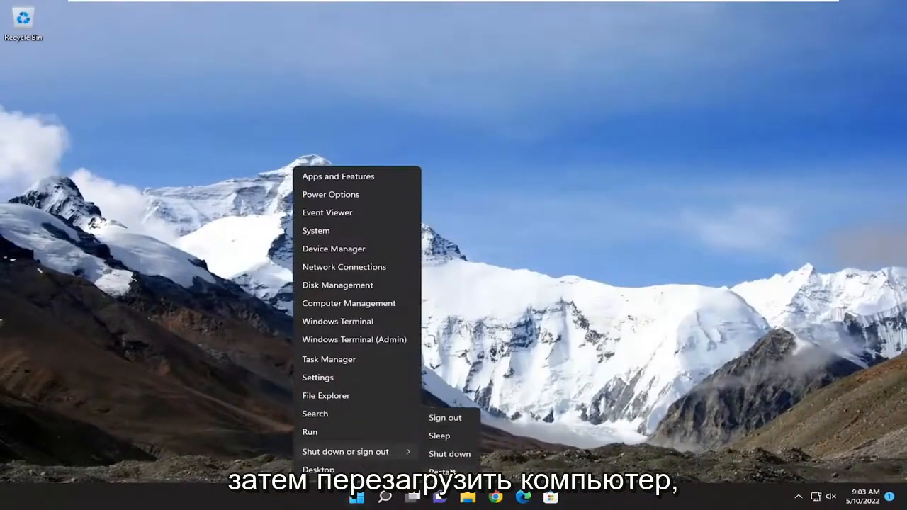
Step: Choose Restart from the Start menu's power options
{"action": "left_click", "coordinate": [442, 469]}
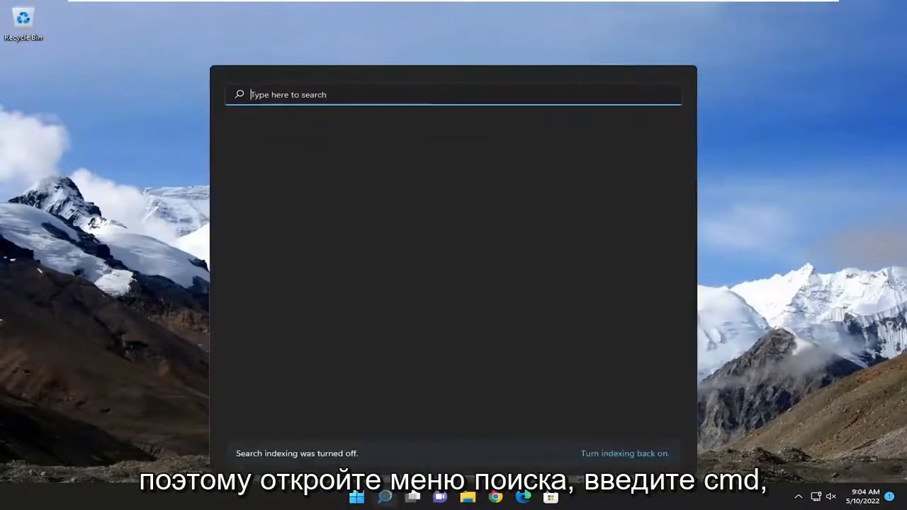
Step: Search 'cmd' and run Command Prompt as administrator, approving the UAC prompt
{"action": "type", "text": "cmd"}
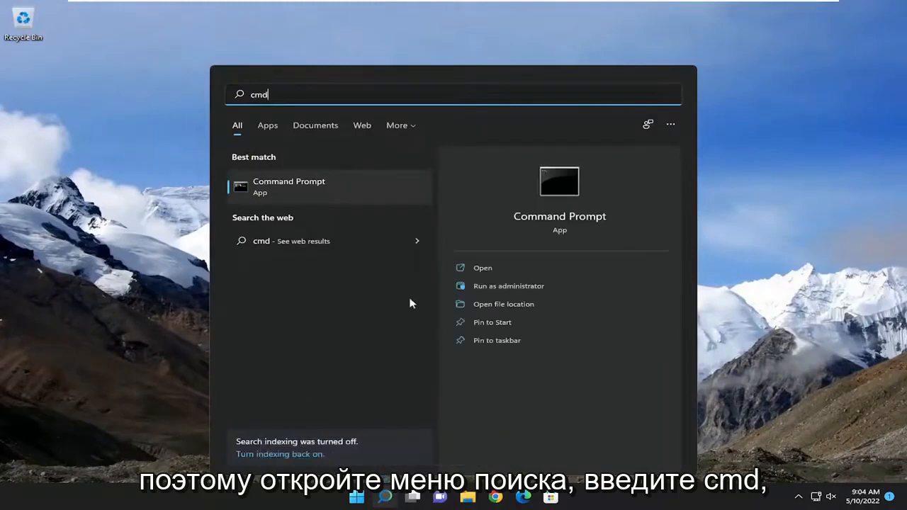
{"action": "mouse_move", "coordinate": [273, 189]}
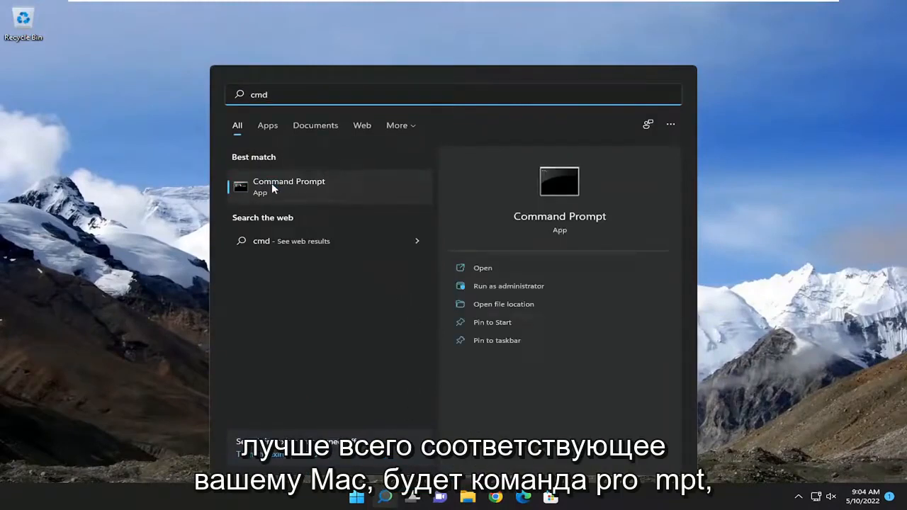
{"action": "right_click", "coordinate": [288, 187]}
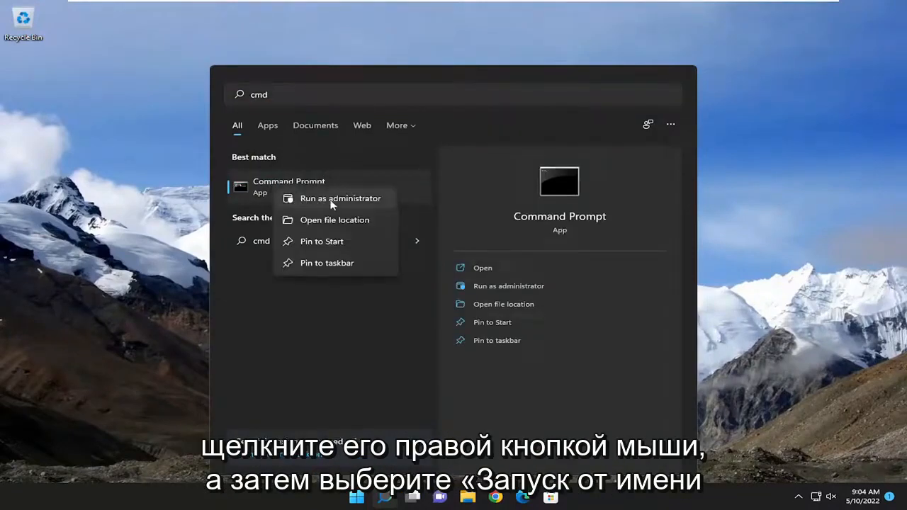
{"action": "left_click", "coordinate": [340, 198]}
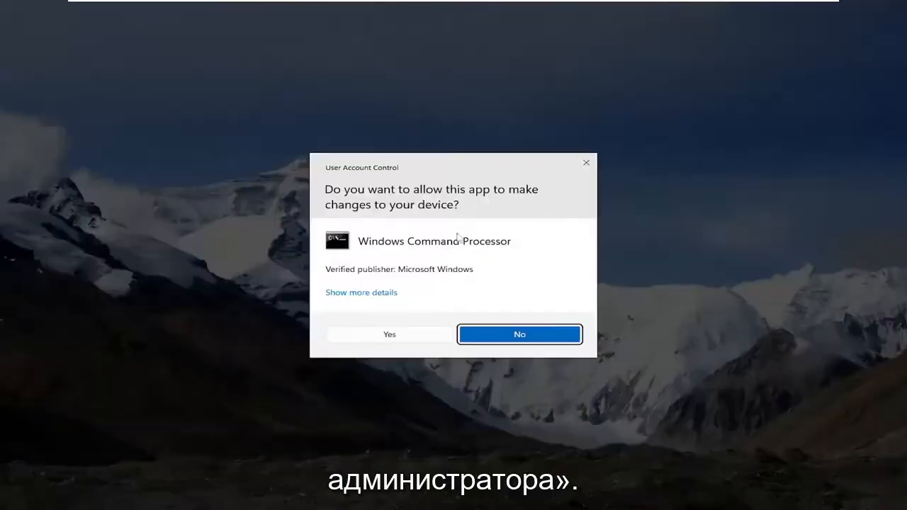
{"action": "left_click", "coordinate": [389, 334]}
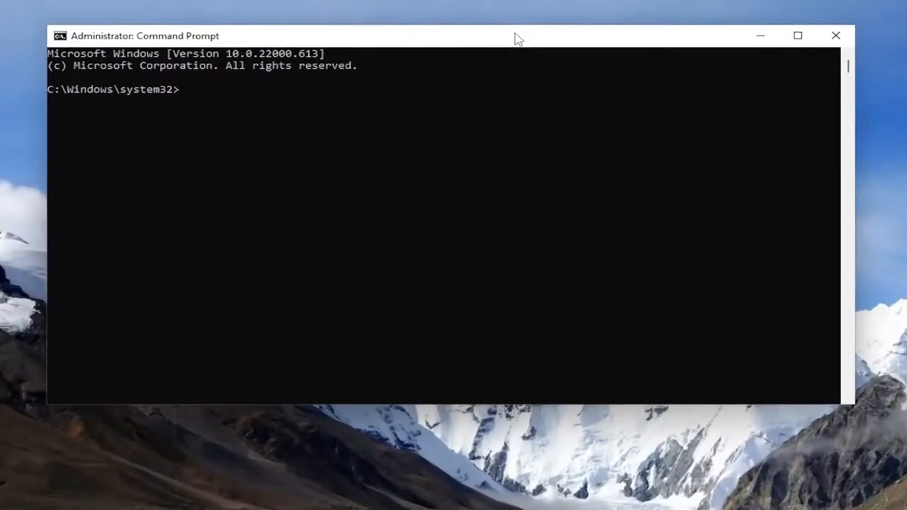
Step: Run 'sfc /scannow' and let verification reach 100% with corrupt files repaired
{"action": "type", "text": "s"}
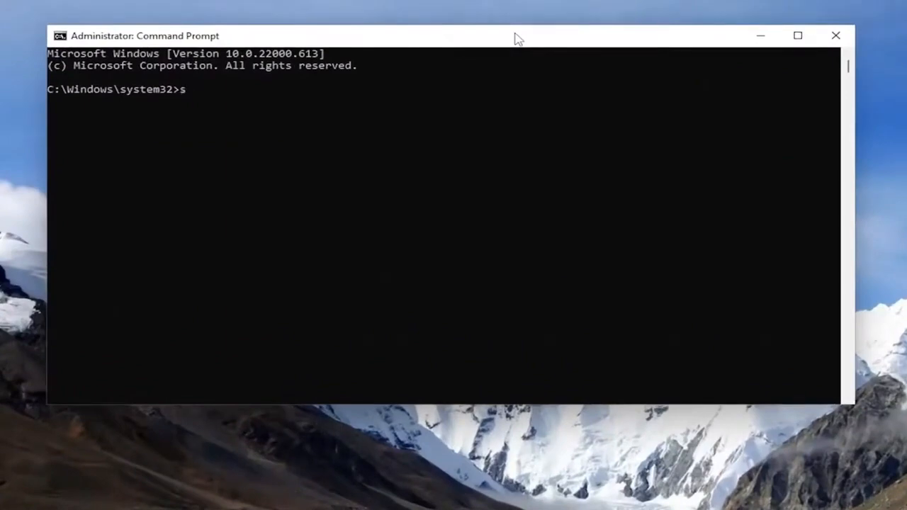
{"action": "type", "text": "fc /"}
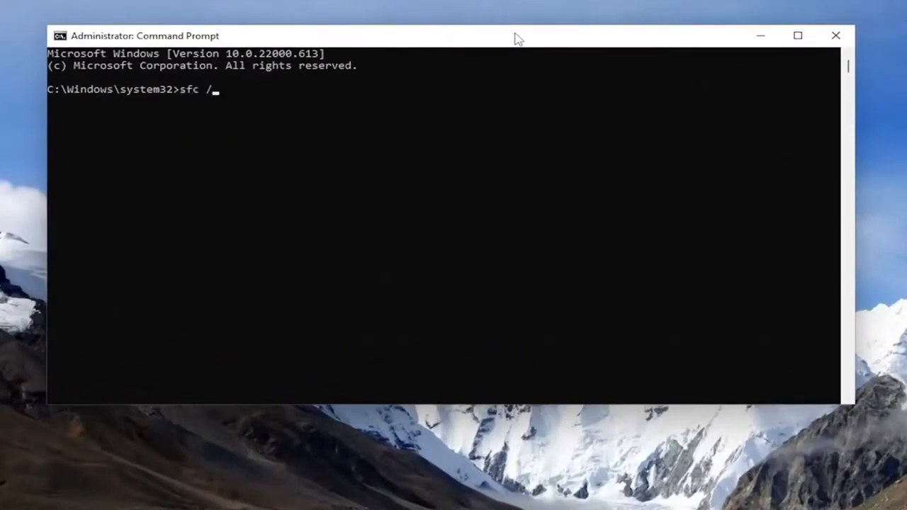
{"action": "type", "text": "scannow"}
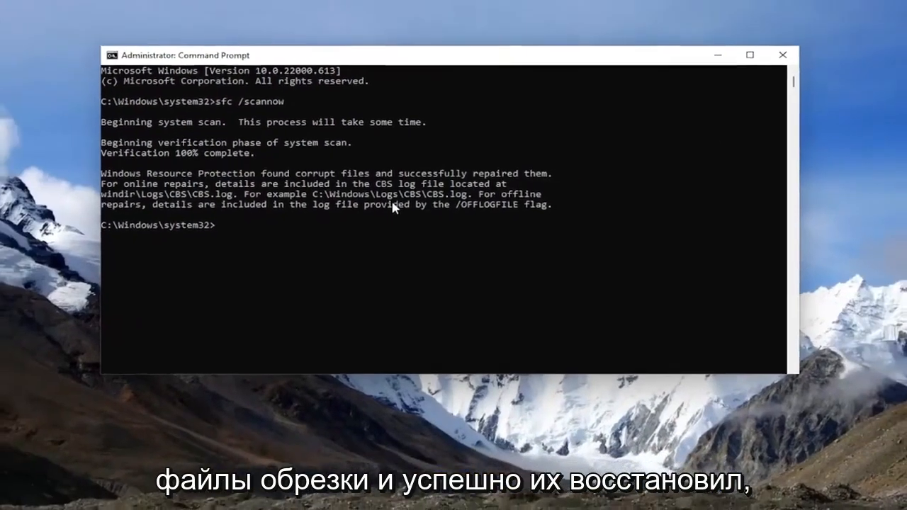
Step: Close Command Prompt and restart Windows from the Start context menu
{"action": "left_click", "coordinate": [783, 54]}
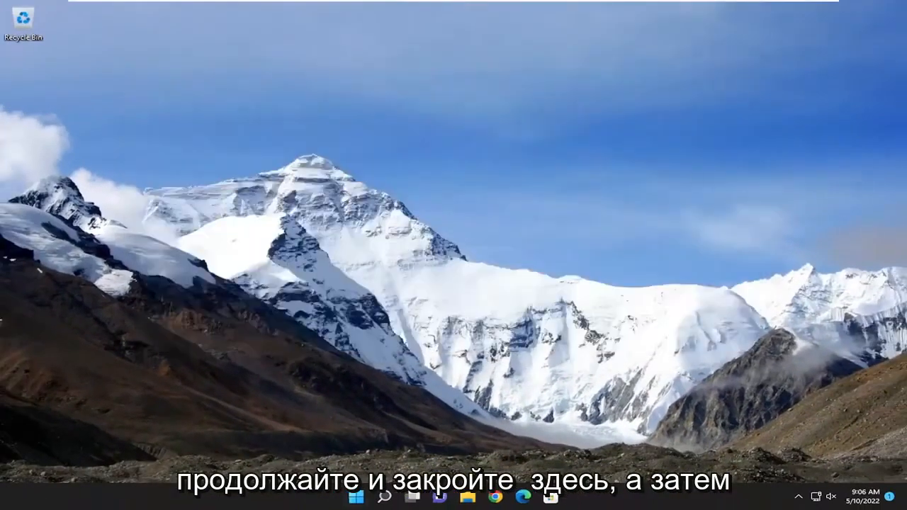
{"action": "right_click", "coordinate": [357, 497]}
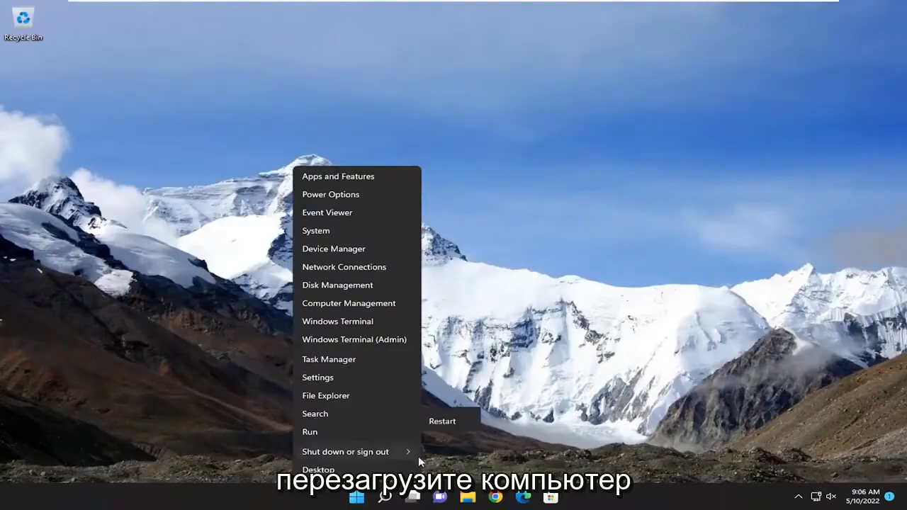
{"action": "left_click", "coordinate": [442, 421]}
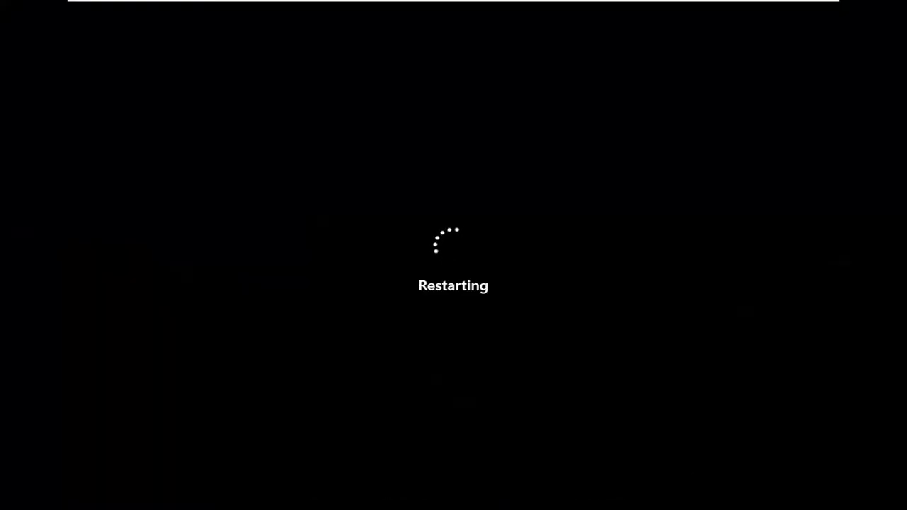